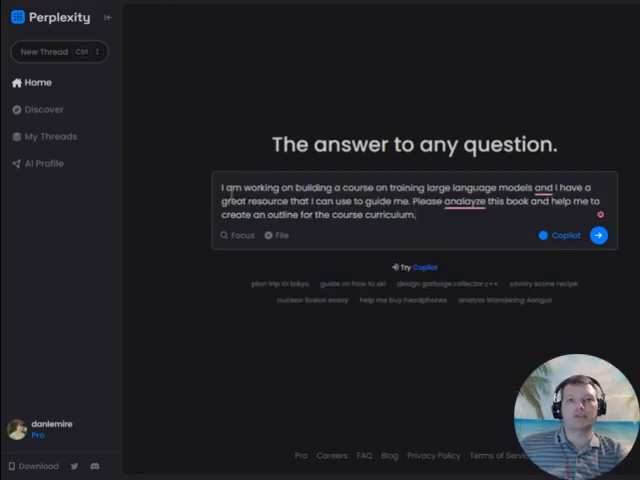
Attach the LLM-training book PDF to the course-outline request in Perplexity
{"action": "right_click", "coordinate": [456, 203]}
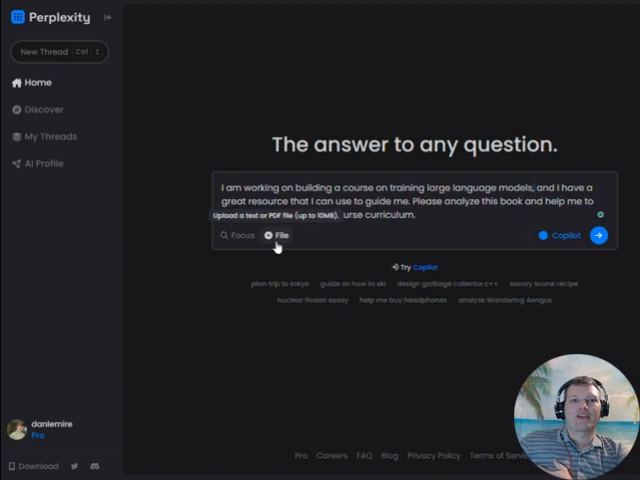
{"action": "left_click", "coordinate": [279, 236]}
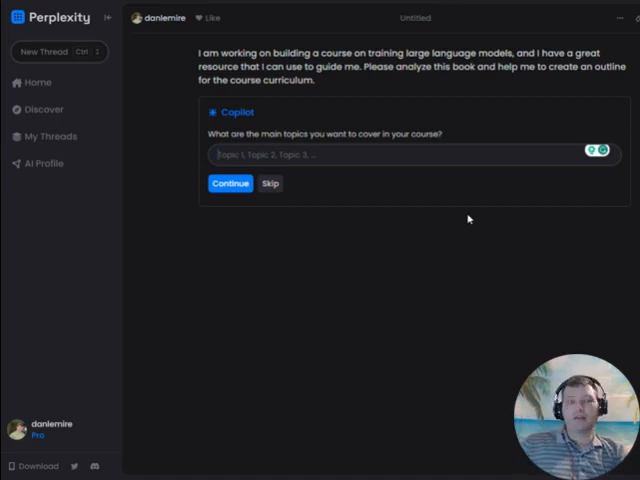
Answer Copilot with 'I would like to cover the basic as presented in the book' and submit
{"action": "type", "text": "I would like to"}
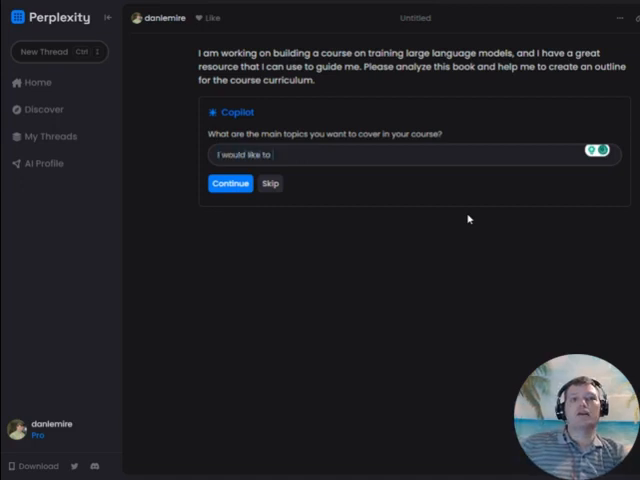
{"action": "type", "text": "cover"}
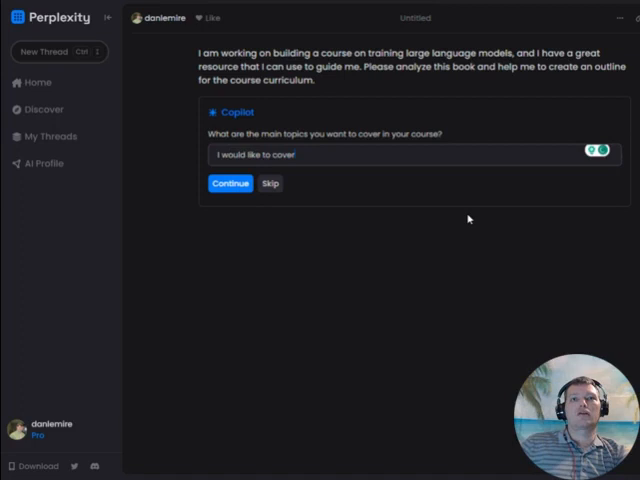
{"action": "type", "text": "the"}
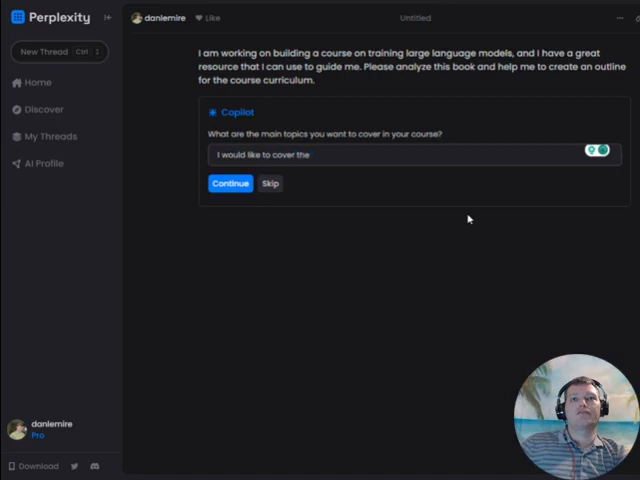
{"action": "type", "text": "basic"}
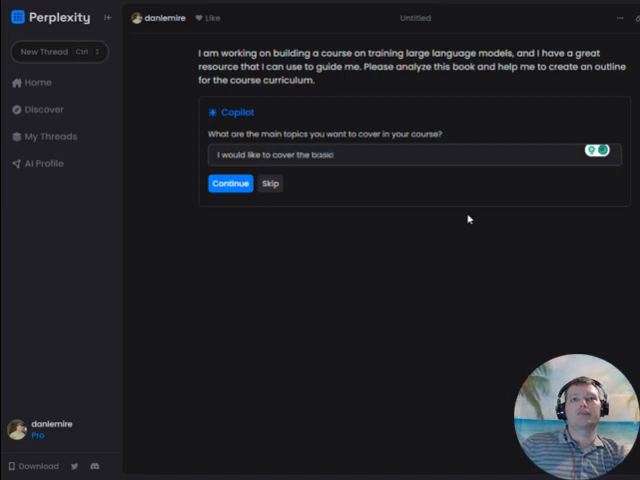
{"action": "type", "text": "as presented in t"}
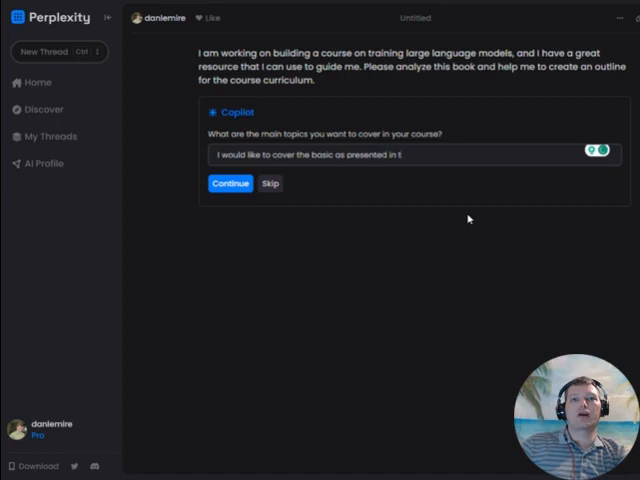
{"action": "type", "text": "he book"}
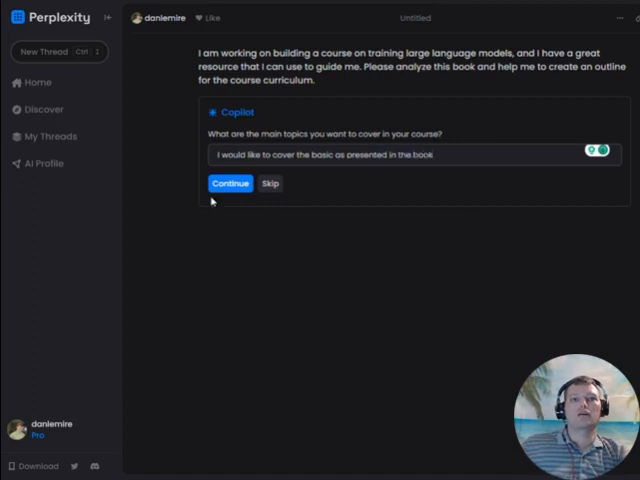
{"action": "left_click", "coordinate": [229, 183]}
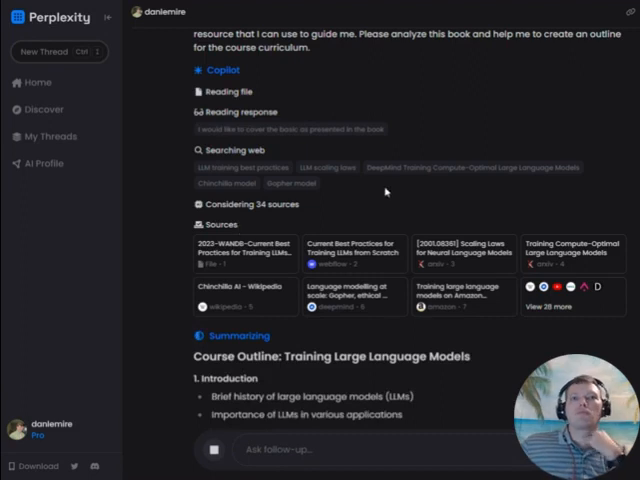
Scroll through the untitled thread's 14-section LLM-training course outline
{"action": "scroll", "scroll_direction": "down", "scroll_amount": 3}
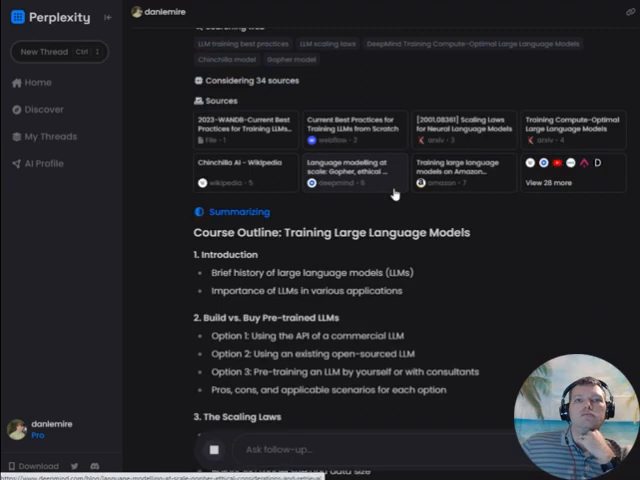
{"action": "scroll", "scroll_direction": "down", "scroll_amount": 3}
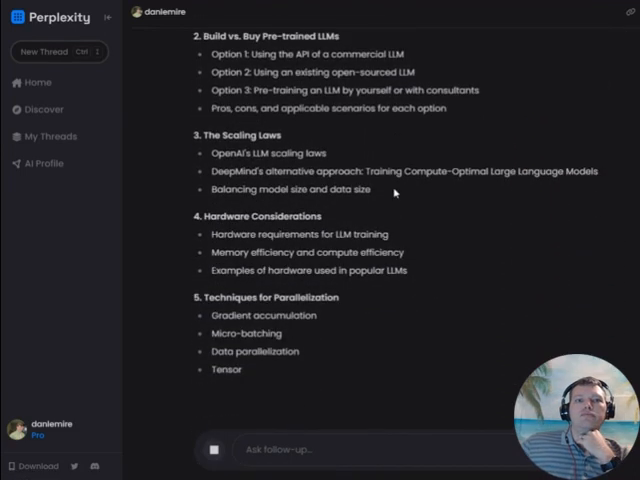
{"action": "scroll", "scroll_direction": "down", "scroll_amount": 3}
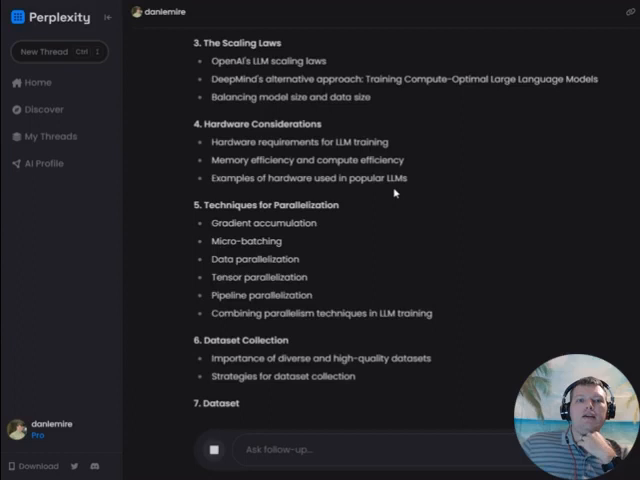
{"action": "scroll", "scroll_direction": "down", "scroll_amount": 3}
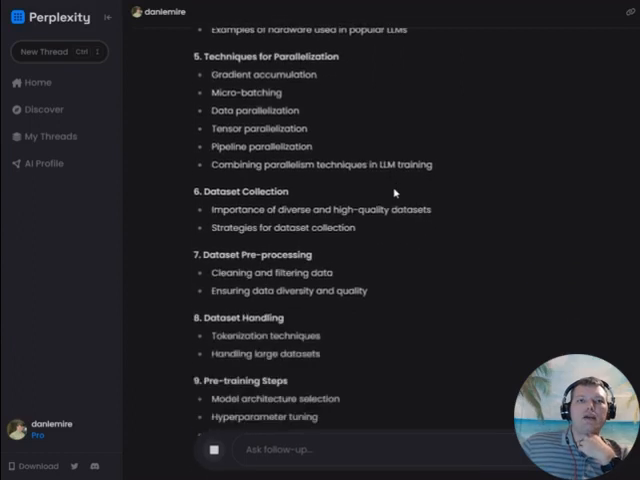
{"action": "scroll", "scroll_direction": "down", "scroll_amount": 3}
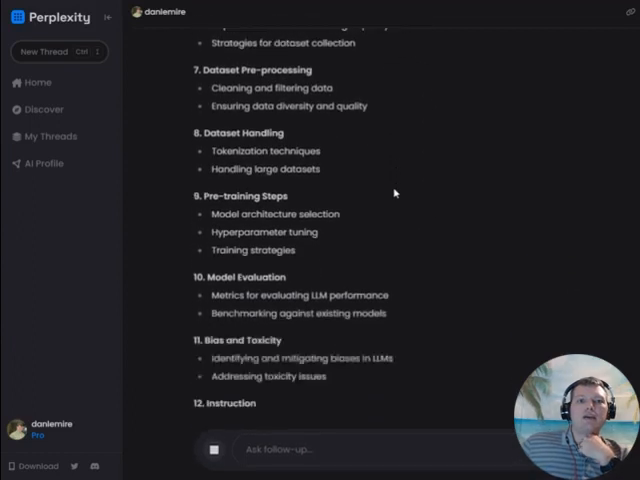
{"action": "scroll", "scroll_direction": "up", "scroll_amount": 3}
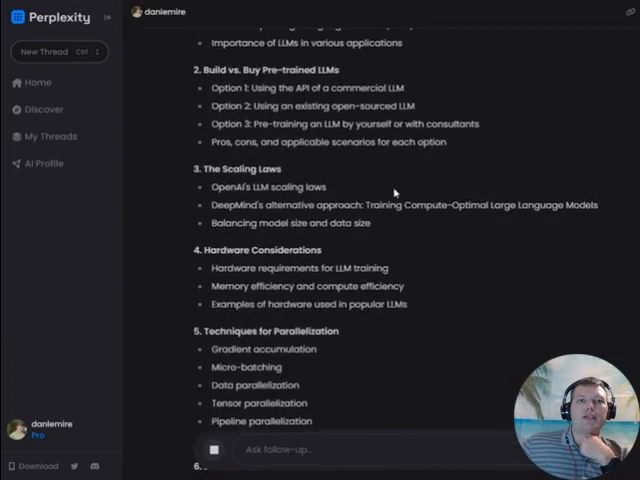
{"action": "scroll", "scroll_direction": "up", "scroll_amount": 3}
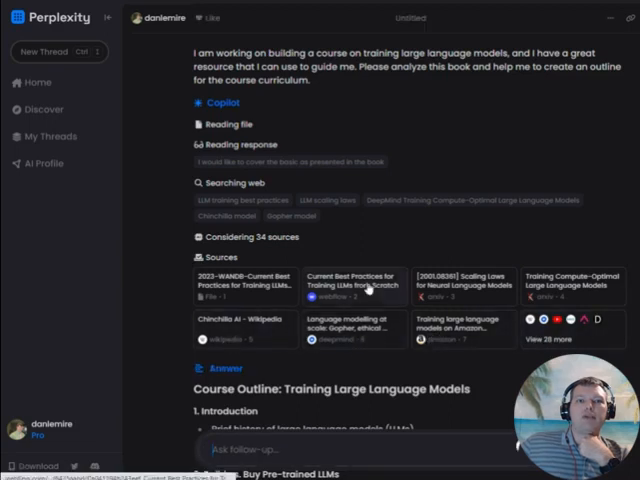
{"action": "scroll", "scroll_direction": "down", "scroll_amount": 3}
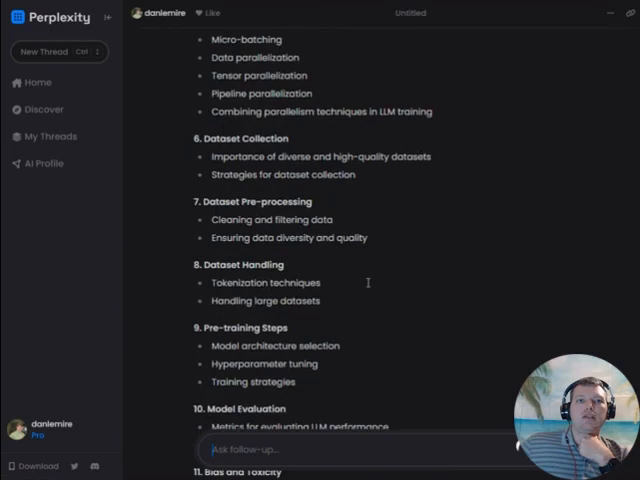
{"action": "scroll", "scroll_direction": "down", "scroll_amount": 3}
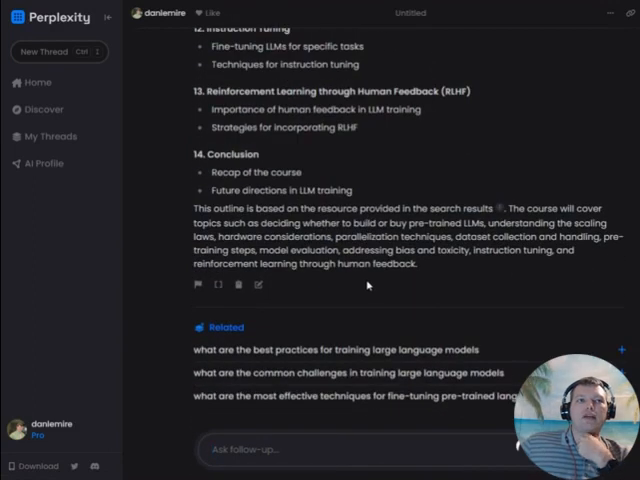
{"action": "scroll", "scroll_direction": "down", "scroll_amount": 3}
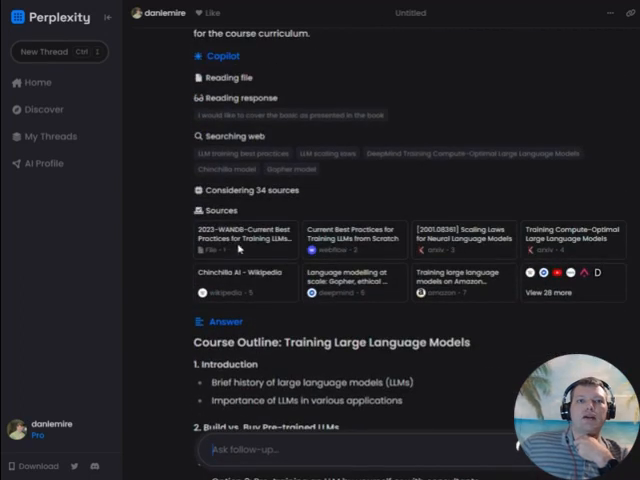
{"action": "scroll", "scroll_direction": "down", "scroll_amount": 3}
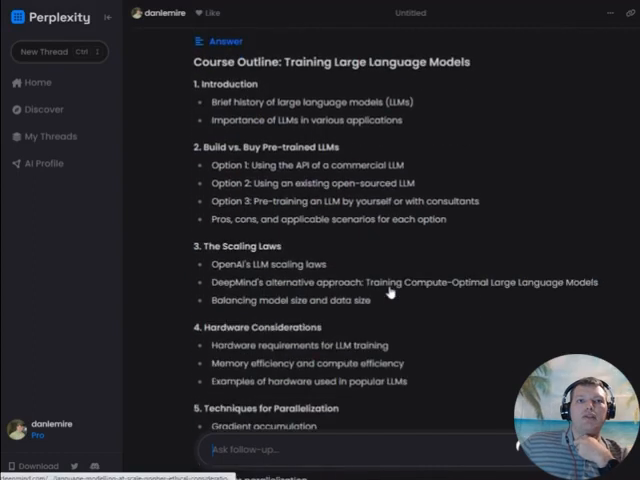
{"action": "scroll", "scroll_direction": "down", "scroll_amount": 3}
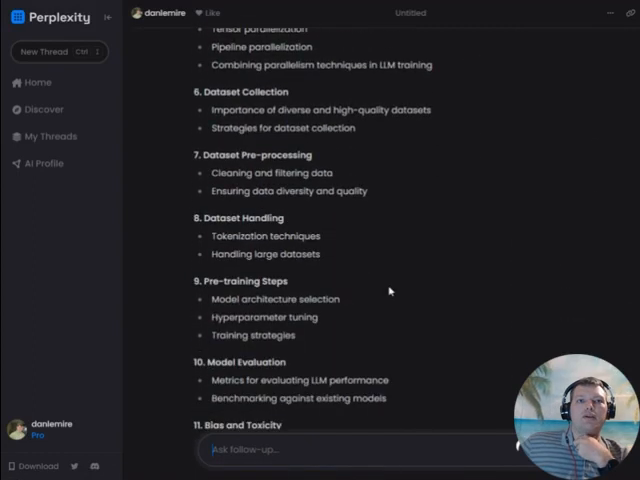
{"action": "scroll", "scroll_direction": "down", "scroll_amount": 3}
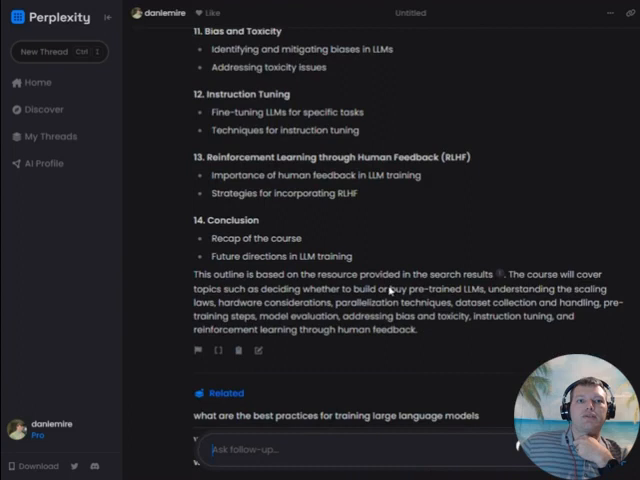
{"action": "scroll", "scroll_direction": "down", "scroll_amount": 3}
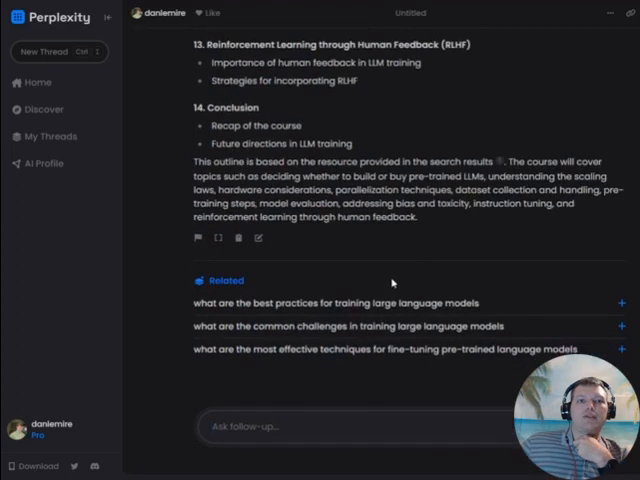
{"action": "scroll", "scroll_direction": "up", "scroll_amount": 3}
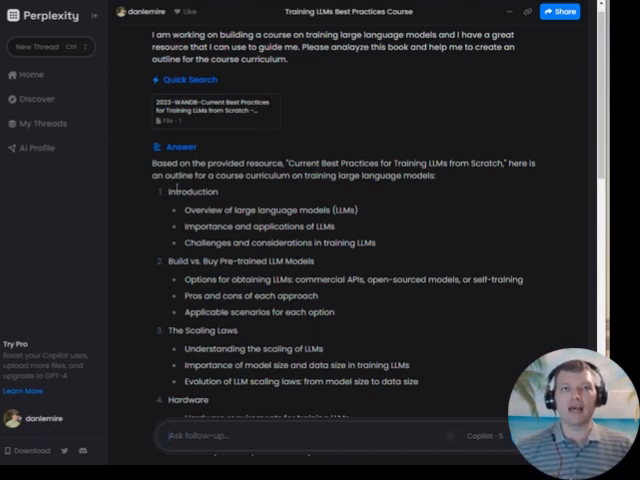
{"action": "scroll", "scroll_direction": "down", "scroll_amount": 3}
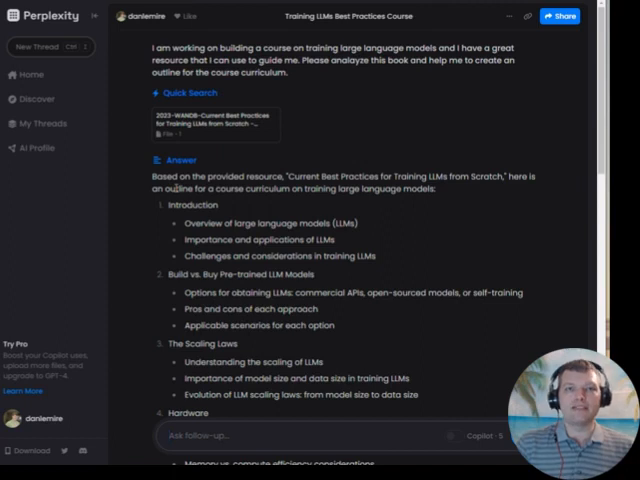
{"action": "mouse_move", "coordinate": [286, 216]}
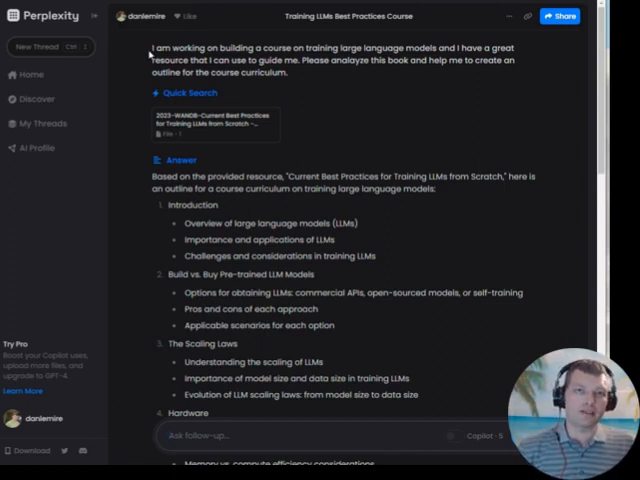
{"action": "scroll", "scroll_direction": "down", "scroll_amount": 3}
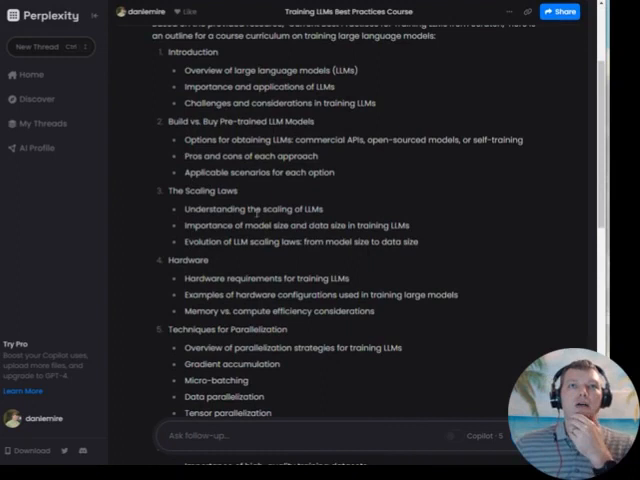
{"action": "scroll", "scroll_direction": "down", "scroll_amount": 3}
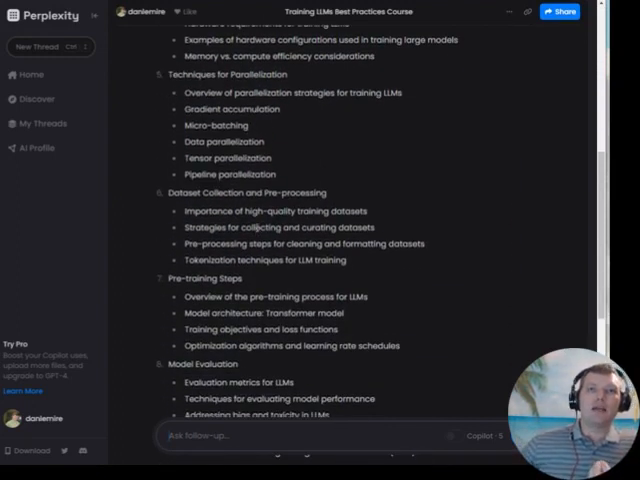
{"action": "scroll", "scroll_direction": "down", "scroll_amount": 3}
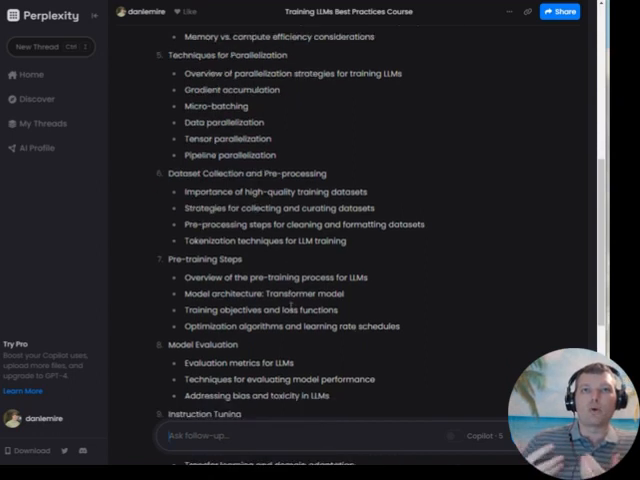
{"action": "scroll", "scroll_direction": "down", "scroll_amount": 3}
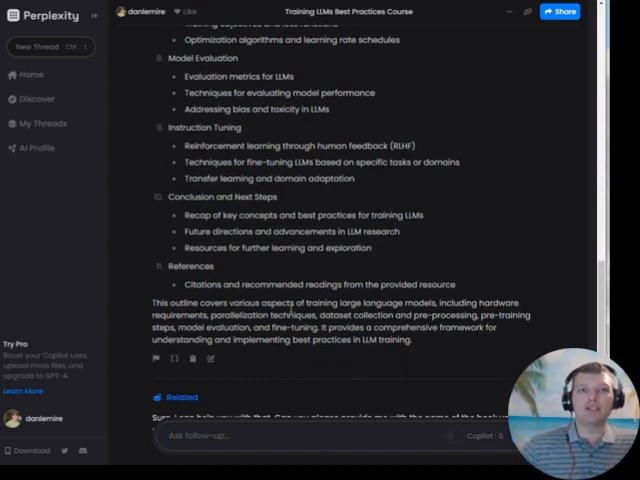
{"action": "scroll", "scroll_direction": "down", "scroll_amount": 3}
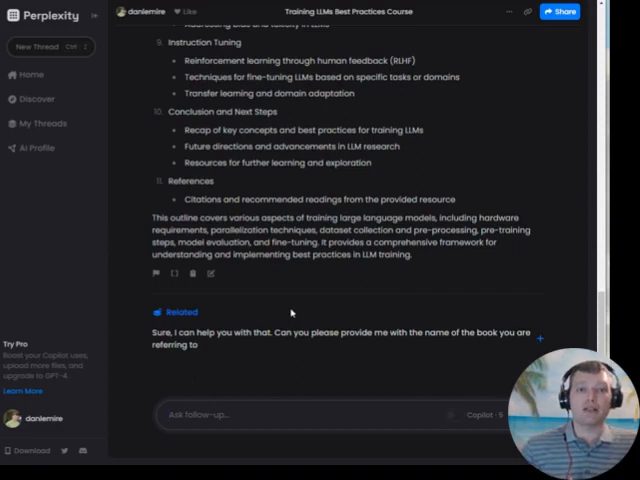
{"action": "double_click", "coordinate": [192, 181]}
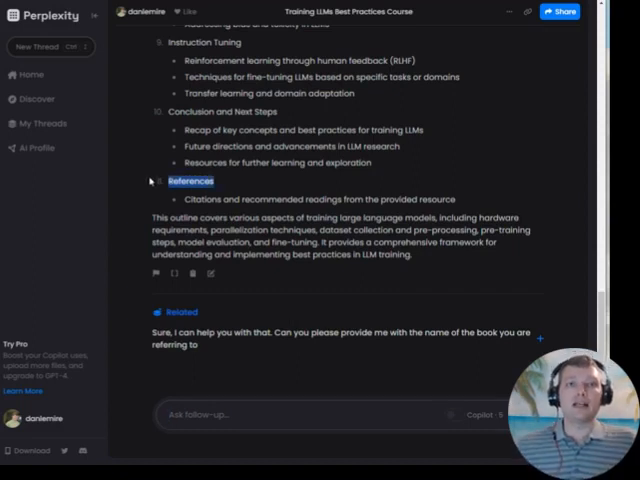
{"action": "scroll", "scroll_direction": "up", "scroll_amount": 3}
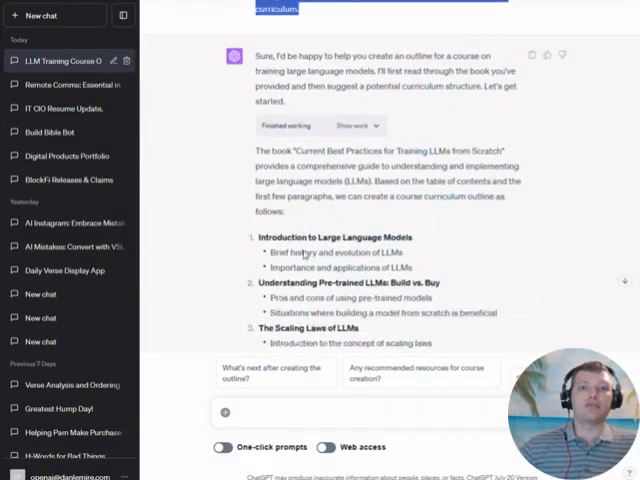
Read ChatGPT's outline down to Bias and Toxicity and Instruction Tuning
{"action": "scroll", "scroll_direction": "down", "scroll_amount": 3}
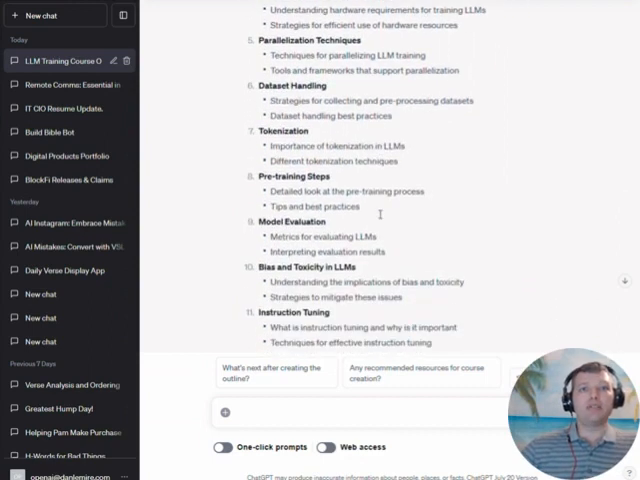
{"action": "scroll", "scroll_direction": "down", "scroll_amount": 3}
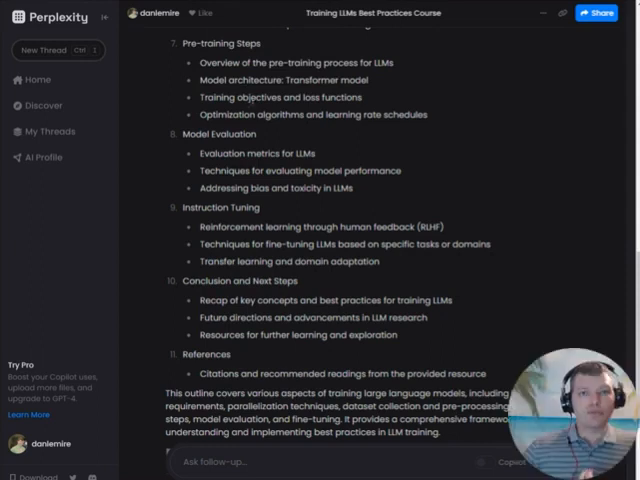
Go to Perplexity's home page and list the search focus options, from All to Wikipedia
{"action": "scroll", "scroll_direction": "down", "scroll_amount": 3}
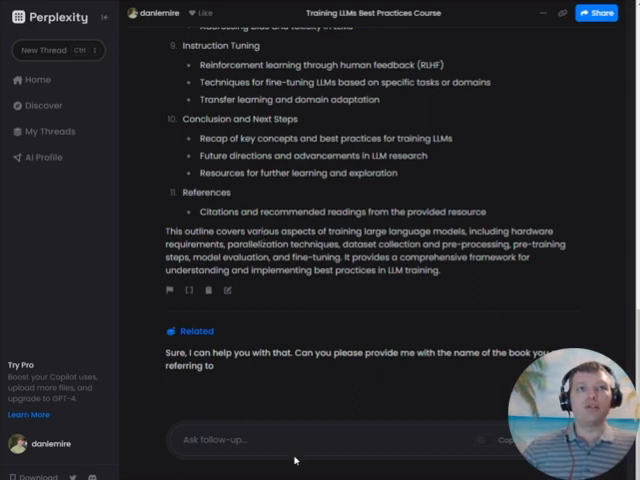
{"action": "mouse_move", "coordinate": [38, 79]}
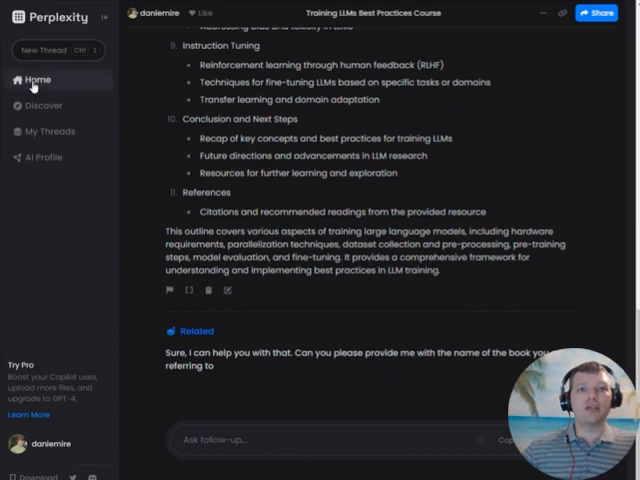
{"action": "left_click", "coordinate": [38, 79]}
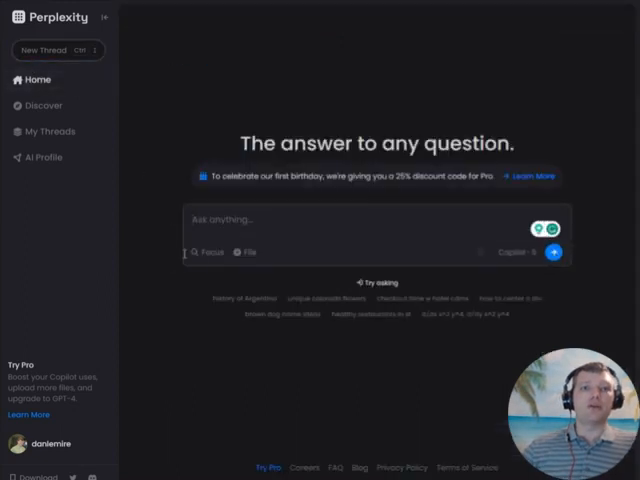
{"action": "left_click", "coordinate": [210, 252]}
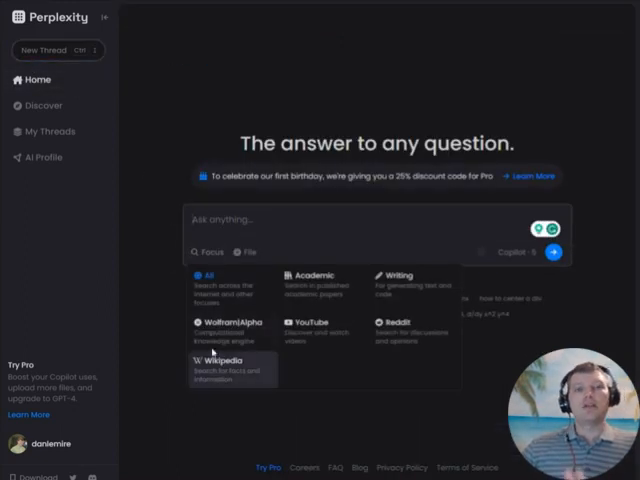